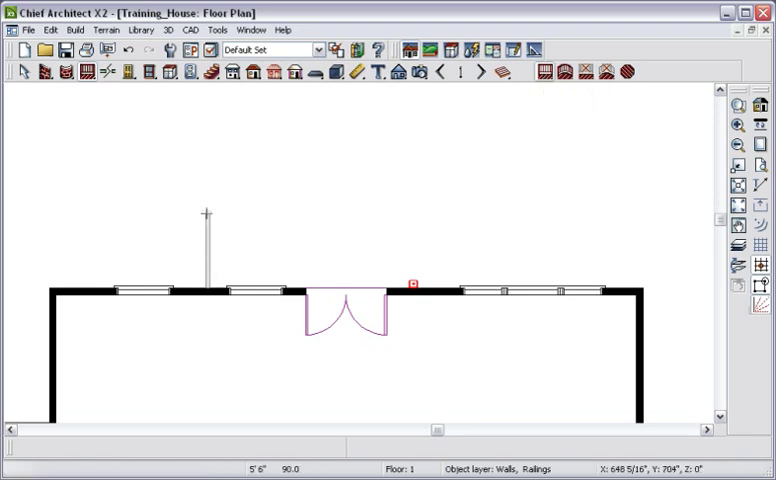
Step: Draw a railing out from the back wall and extend it sideways behind the house
{"action": "left_click_drag", "start_coordinate": [204, 208], "coordinate": [308, 208]}
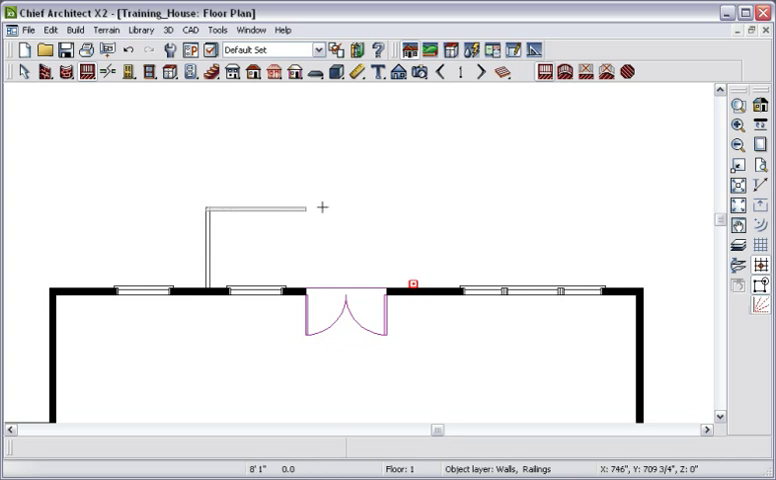
{"action": "left_click_drag", "start_coordinate": [300, 208], "coordinate": [616, 212]}
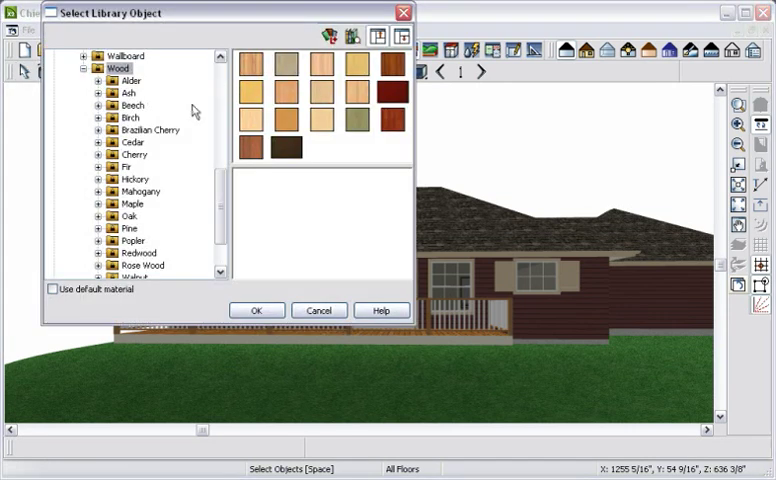
Step: Choose a wood species material for the deck and bring up the deck's Room Specification
{"action": "left_click", "coordinate": [128, 216]}
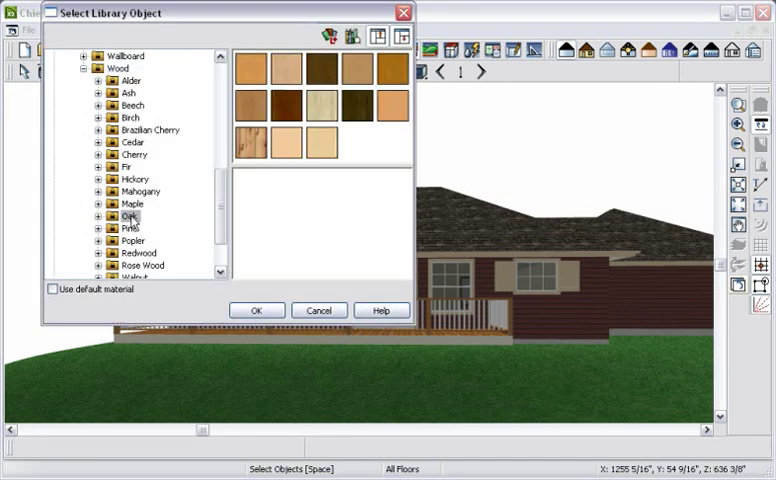
{"action": "left_click", "coordinate": [252, 112]}
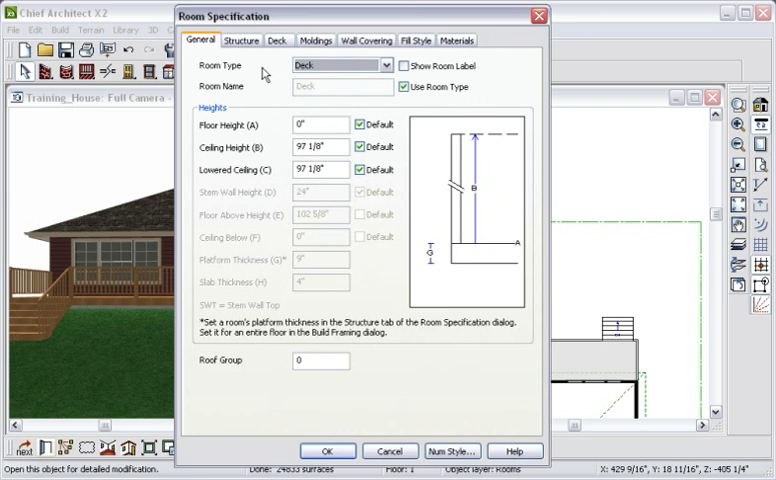
{"action": "left_click", "coordinate": [274, 40]}
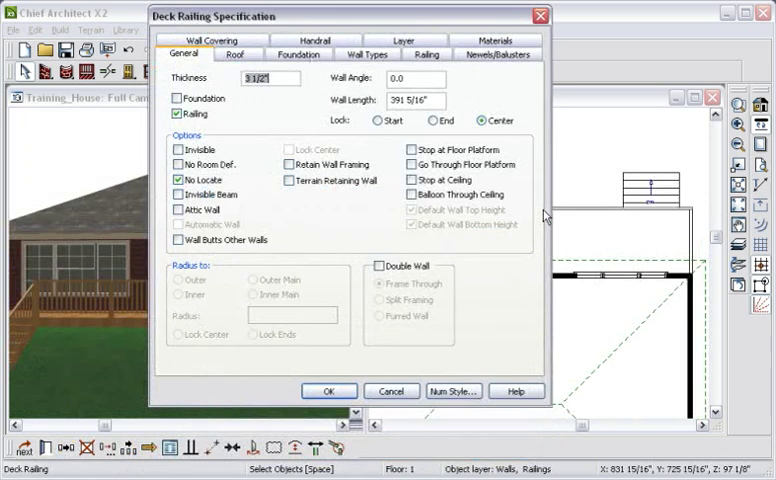
Step: Review the deck railing's General and Baluster settings and accept them with OK
{"action": "left_click", "coordinate": [412, 180]}
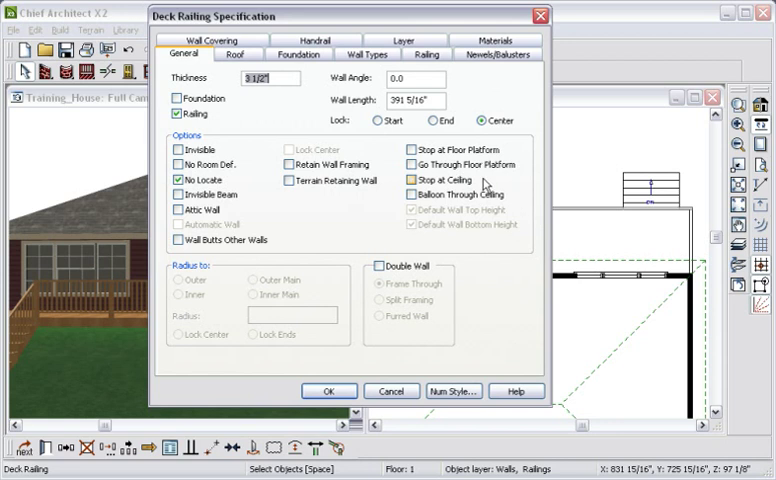
{"action": "left_click", "coordinate": [430, 54]}
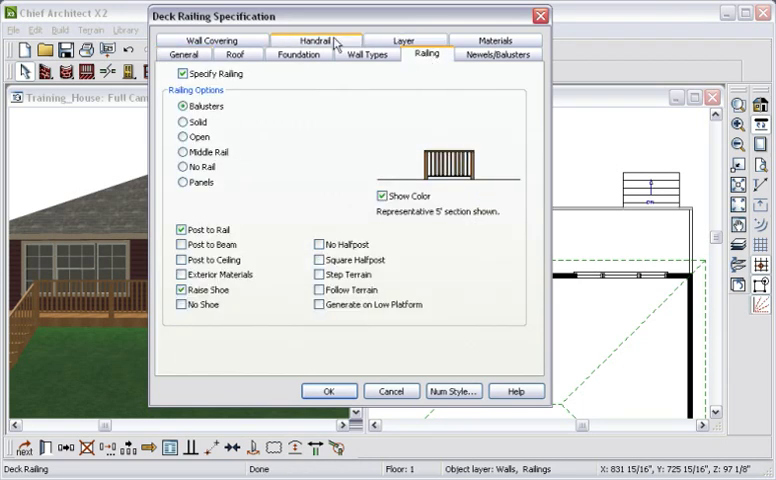
{"action": "left_click", "coordinate": [328, 390]}
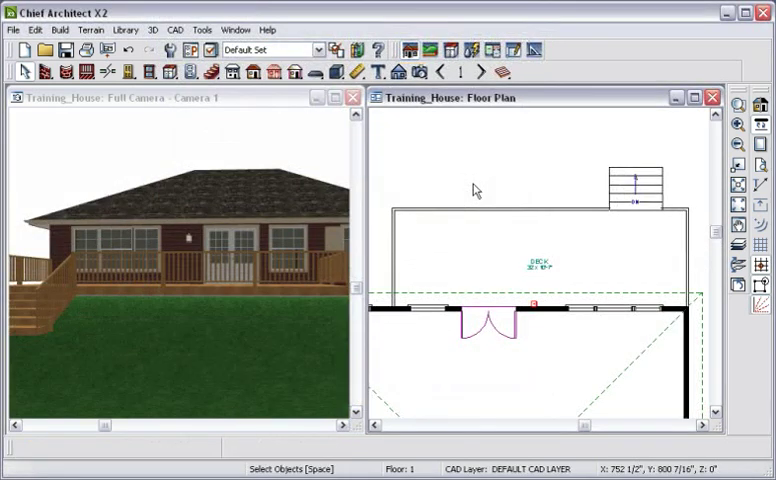